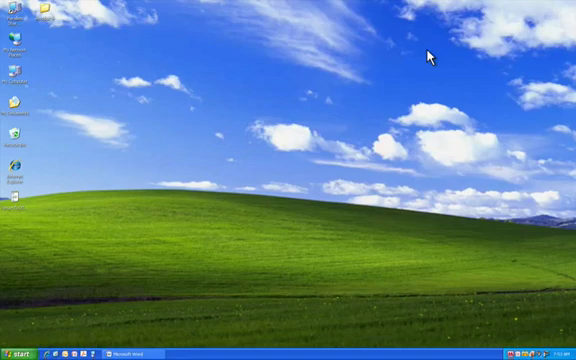
pyautogui.moveTo(208, 244)
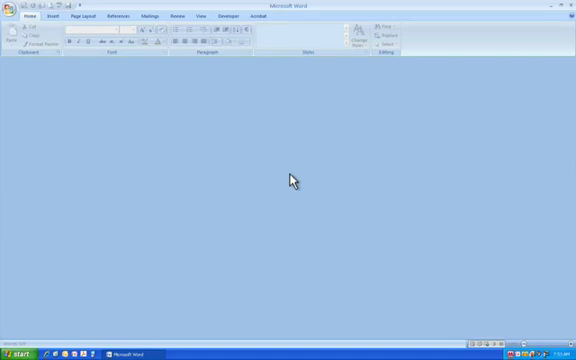
# - Open the Spanish study brochure from the Office button's Recent Documents list
pyautogui.click(10, 8)
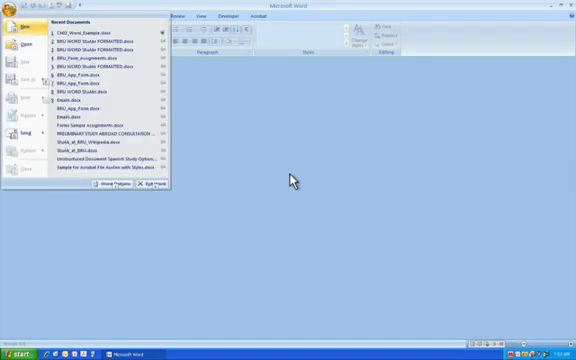
pyautogui.click(96, 32)
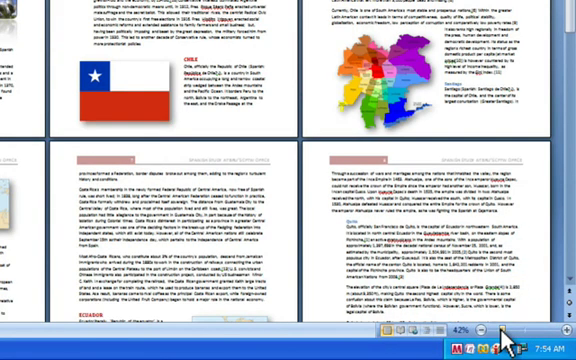
pyautogui.scroll(-3)
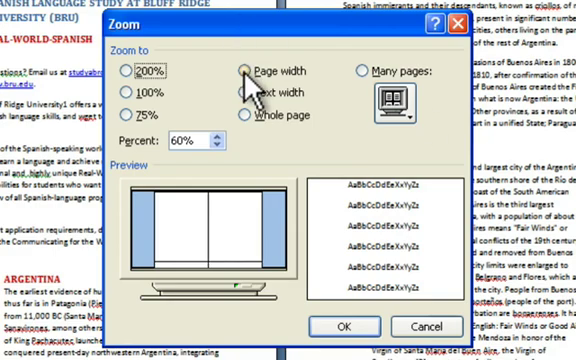
# - Set the zoom to Page width so the brochure text fills the window
pyautogui.click(252, 72)
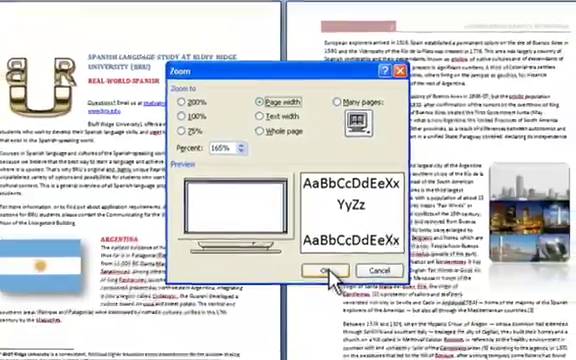
pyautogui.click(316, 272)
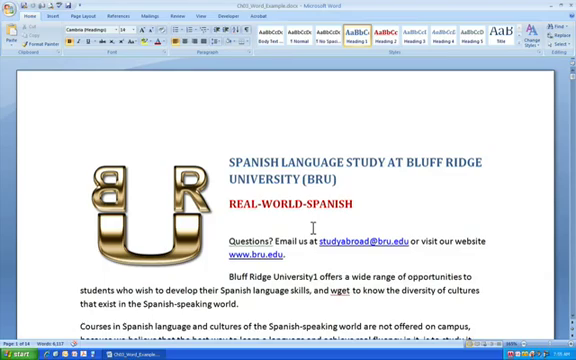
pyautogui.scroll(-3)
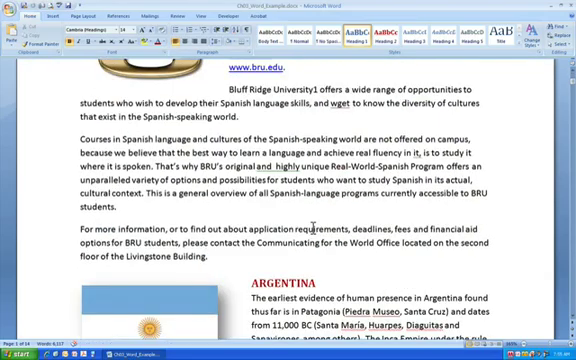
pyautogui.scroll(-3)
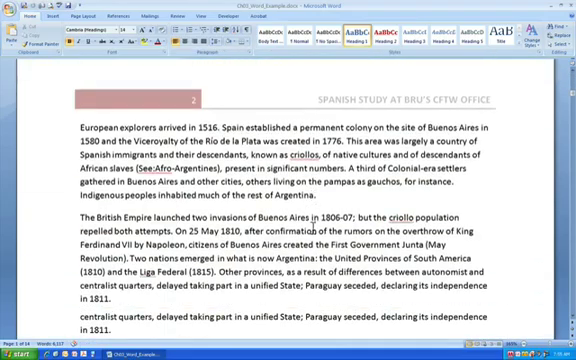
pyautogui.scroll(-3)
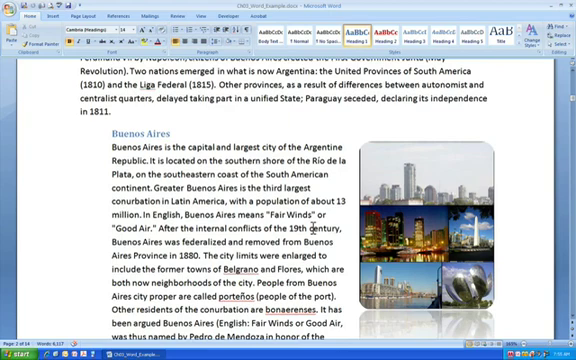